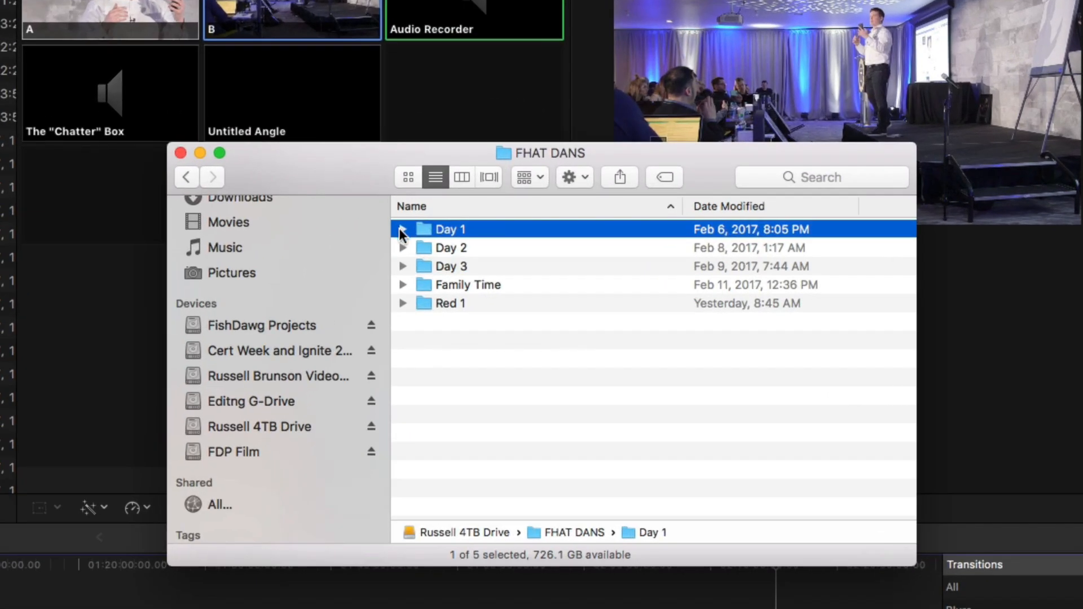
Step: Expand Day 1 and its Red folder to reveal the card folders, then collapse them
click(403, 229)
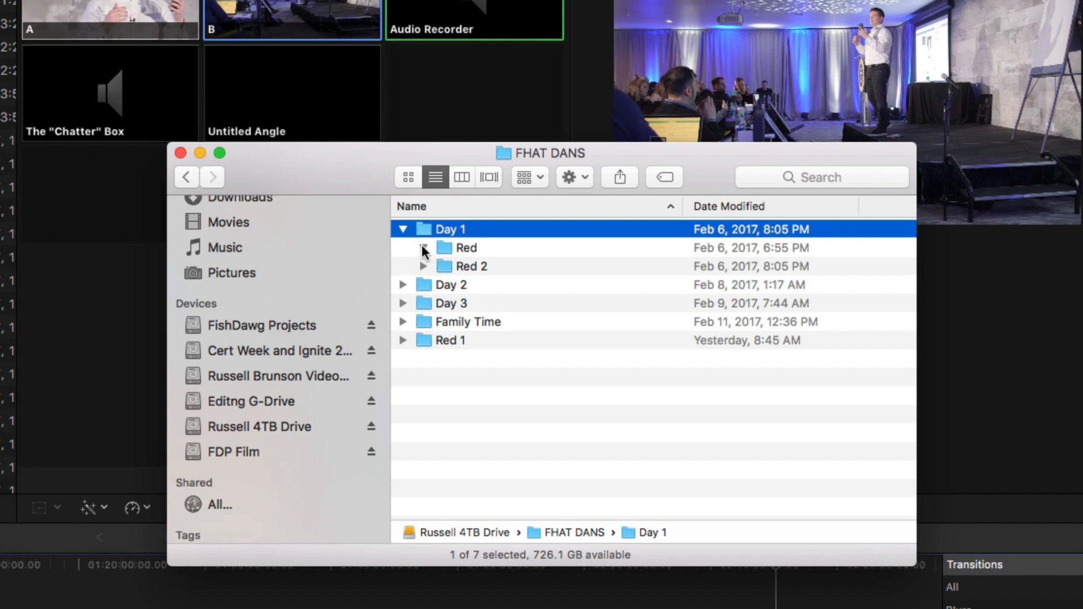
click(423, 248)
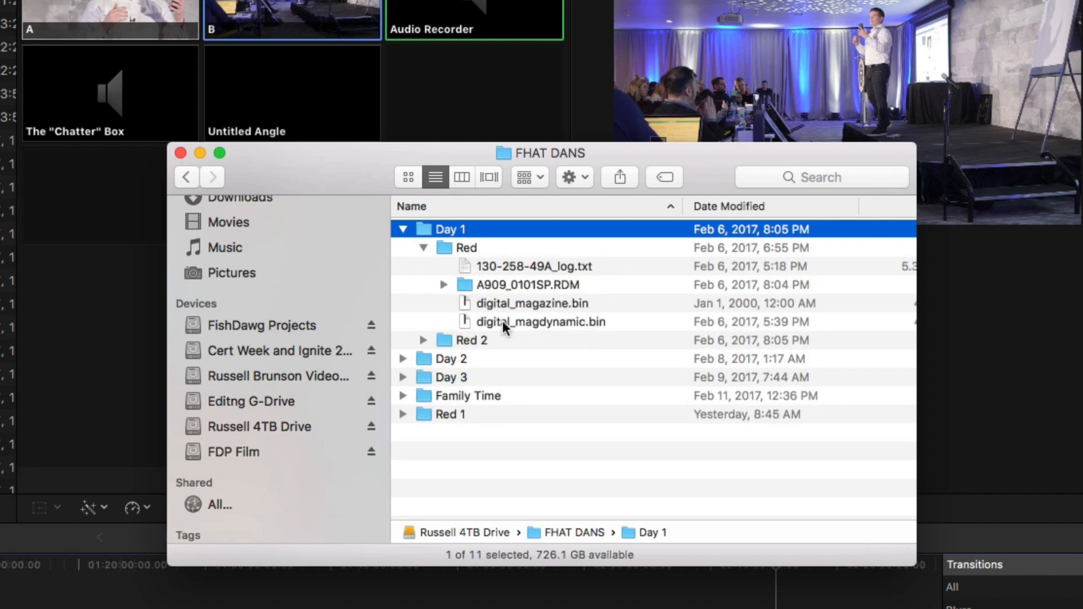
click(425, 247)
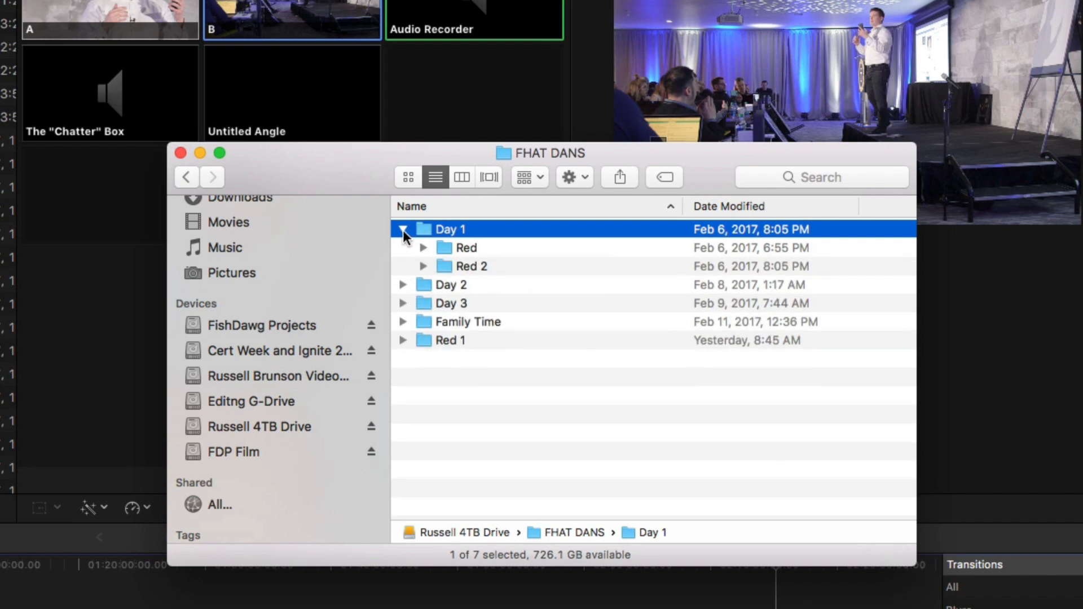
click(403, 229)
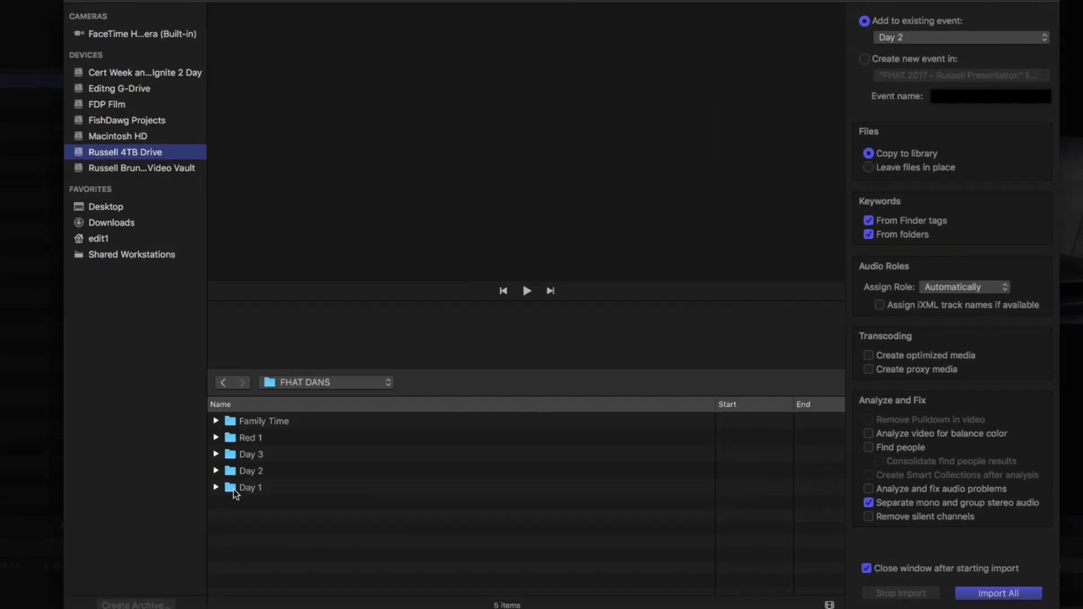
Step: Import the Day 1 folder, dismiss the 'No importable files' alert, and close Media Import
click(249, 487)
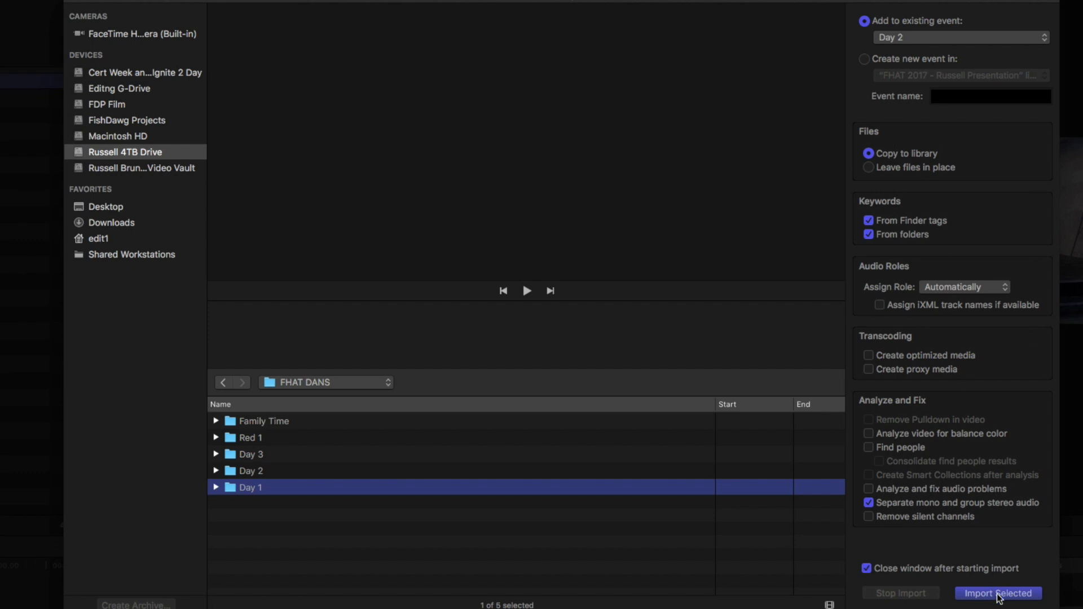
click(996, 592)
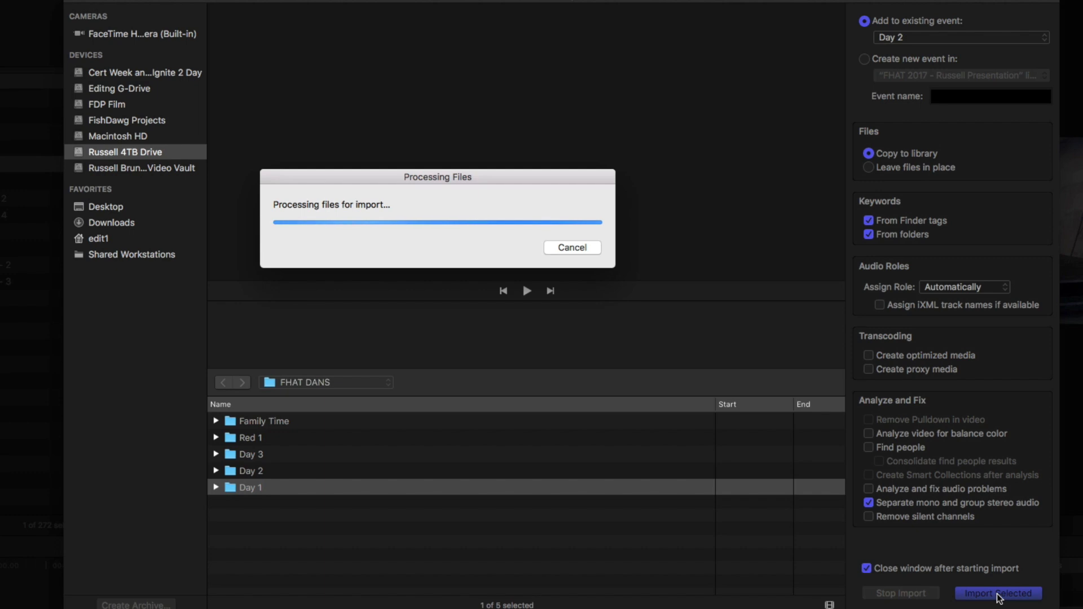
click(997, 592)
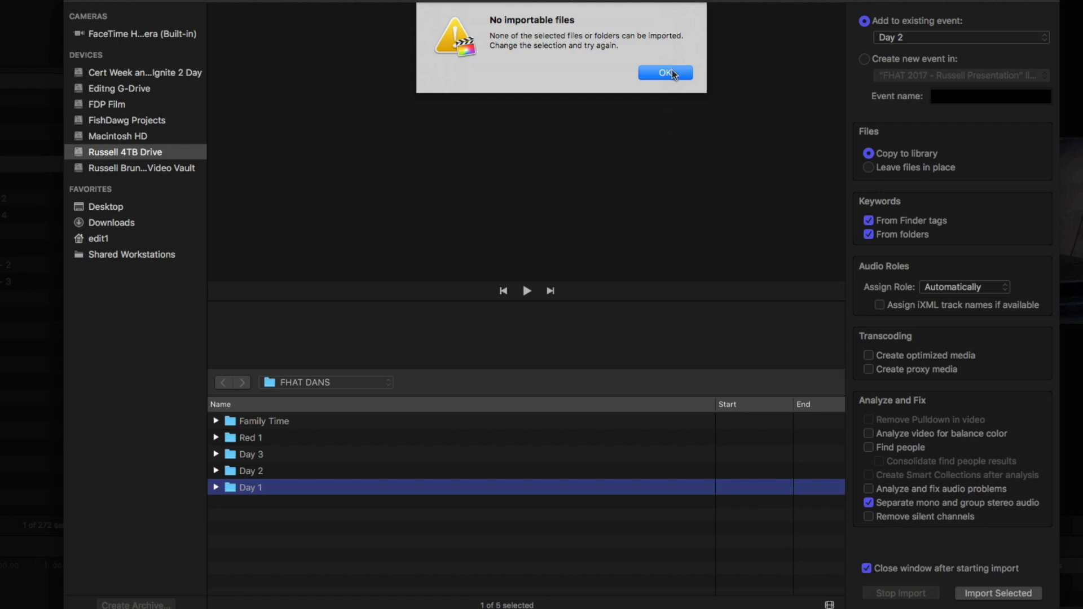
click(664, 74)
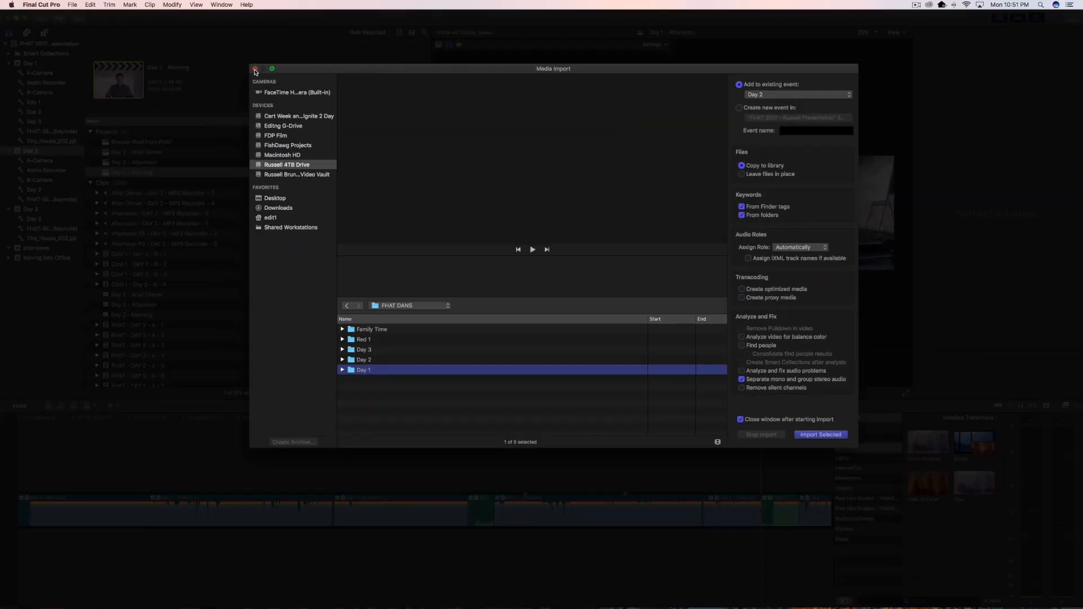
click(255, 71)
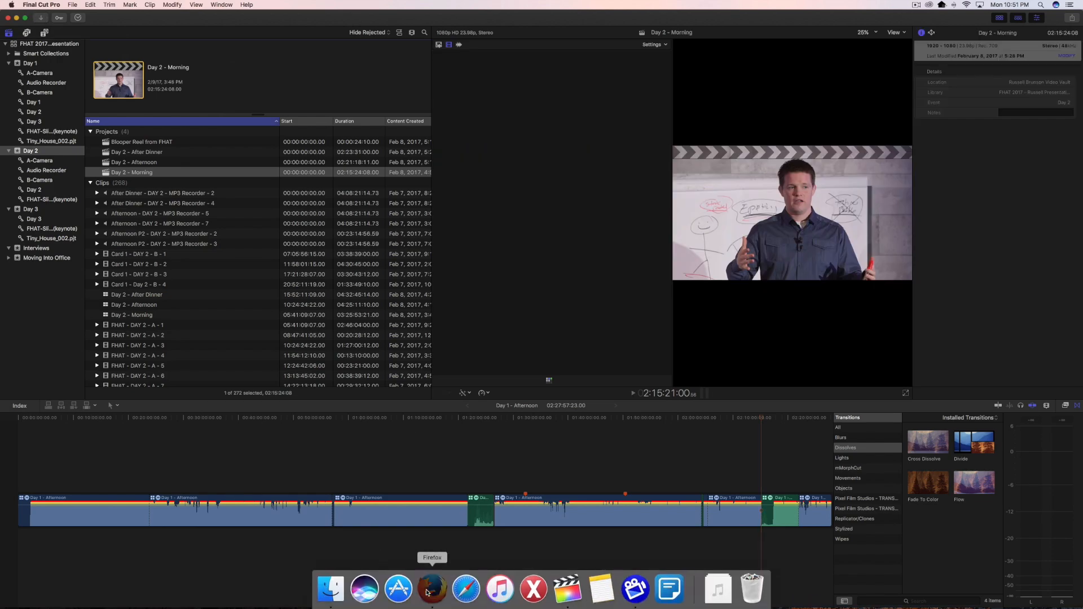
Step: In Firefox, agree to RED's terms and download the RED Apple Workflow Installer
click(432, 589)
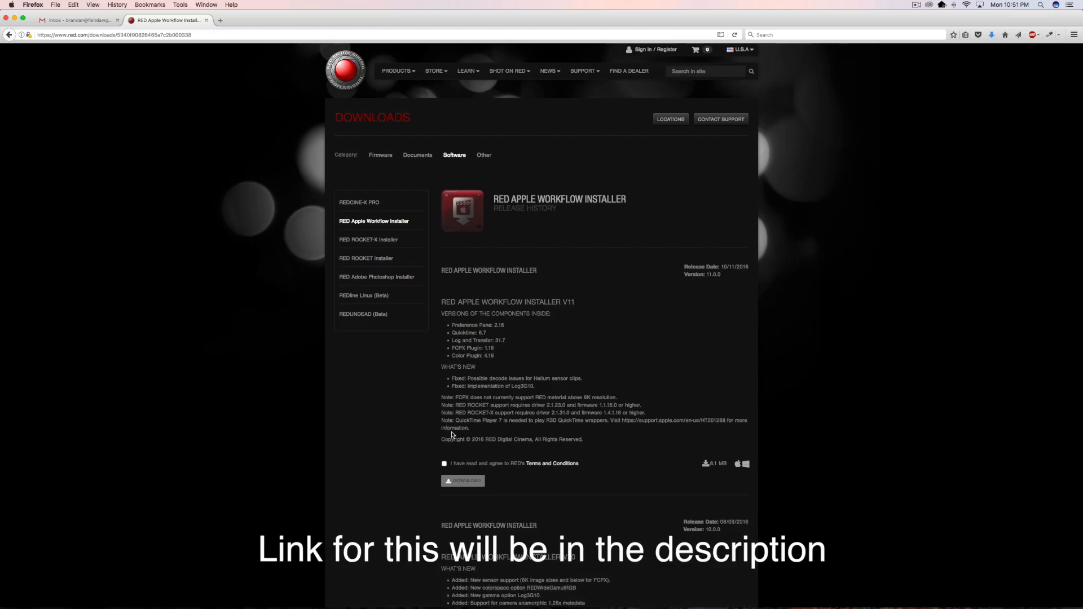
click(445, 464)
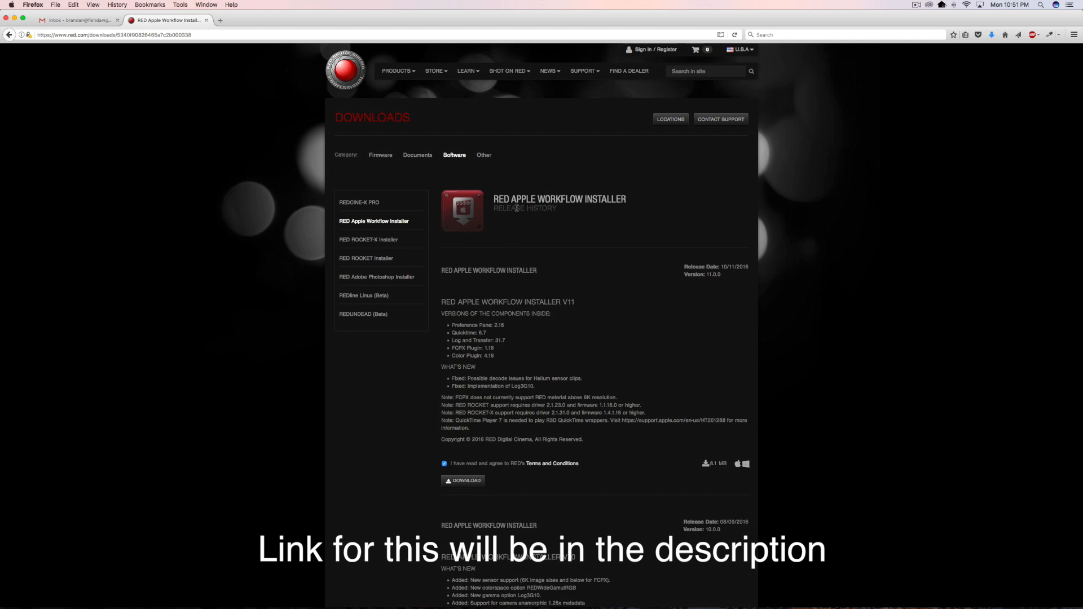
mouse_move(551, 381)
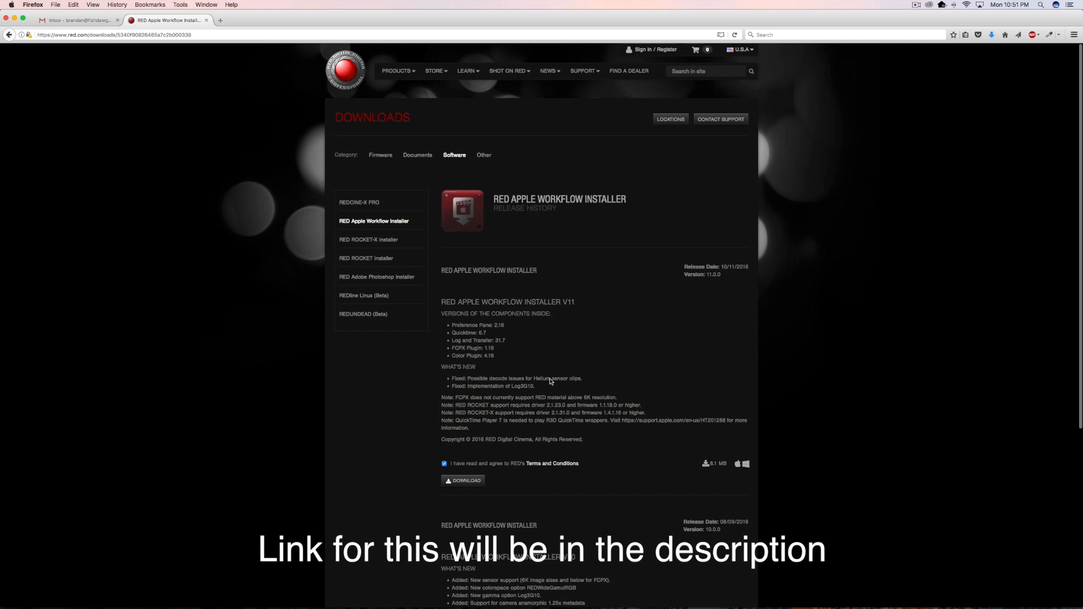
click(463, 481)
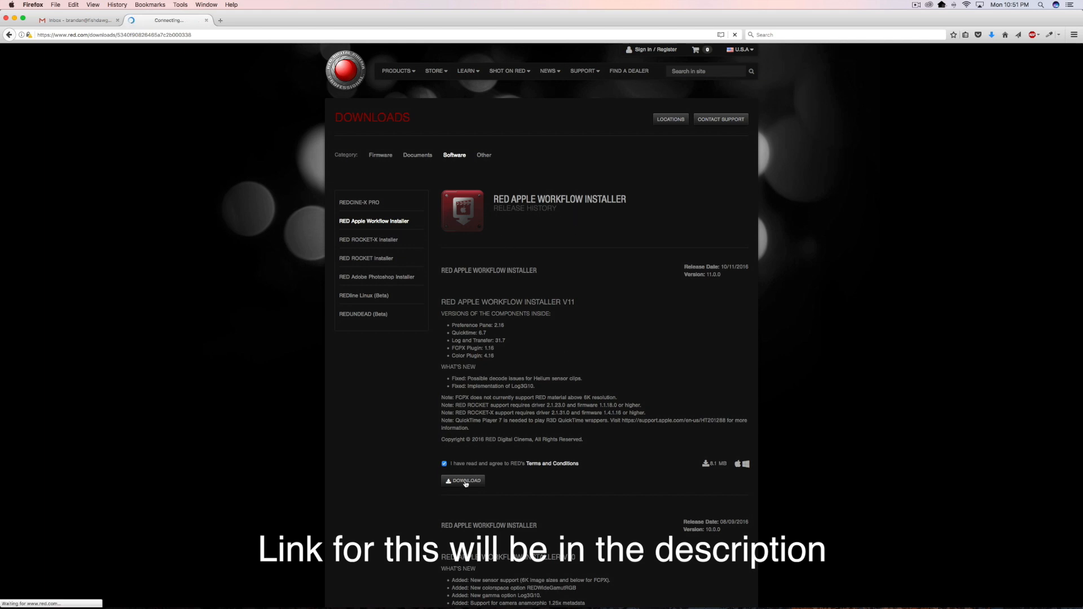
click(464, 480)
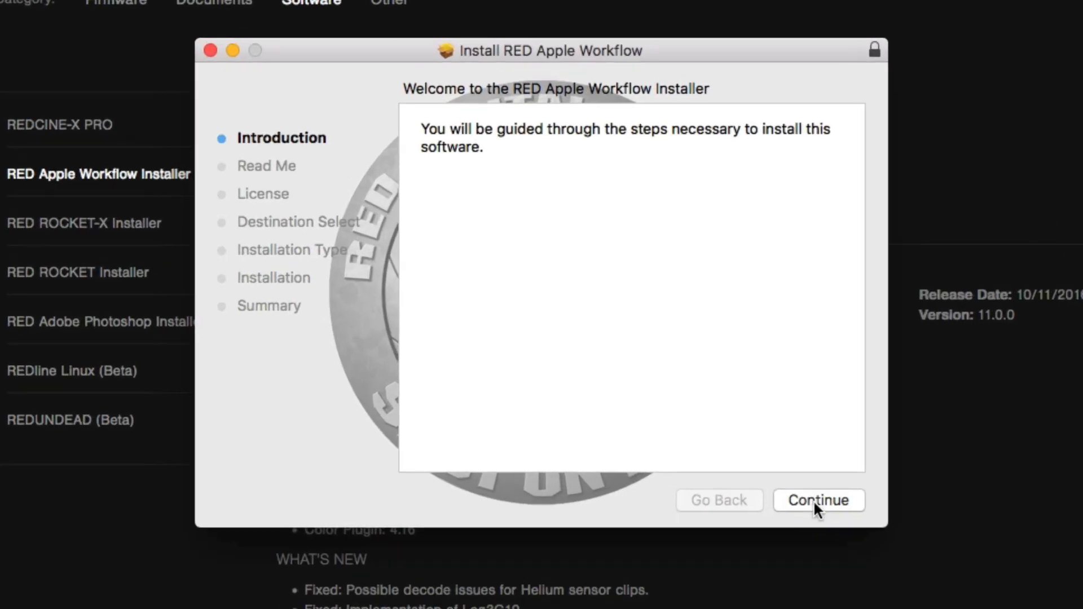
Step: Proceed through the installer introduction, accept the license, and begin the standard install
click(819, 500)
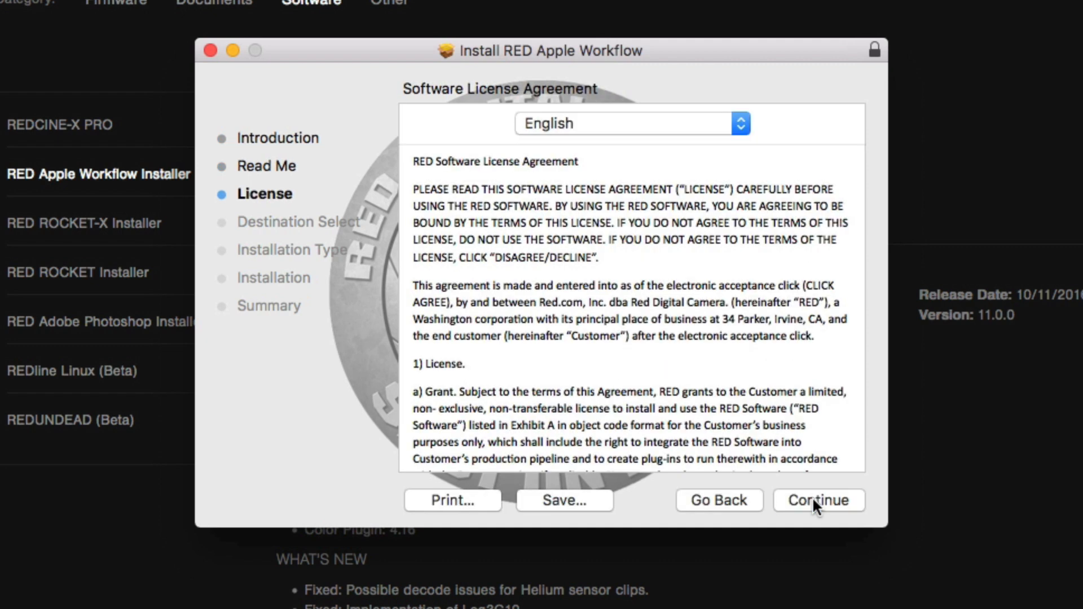
click(818, 499)
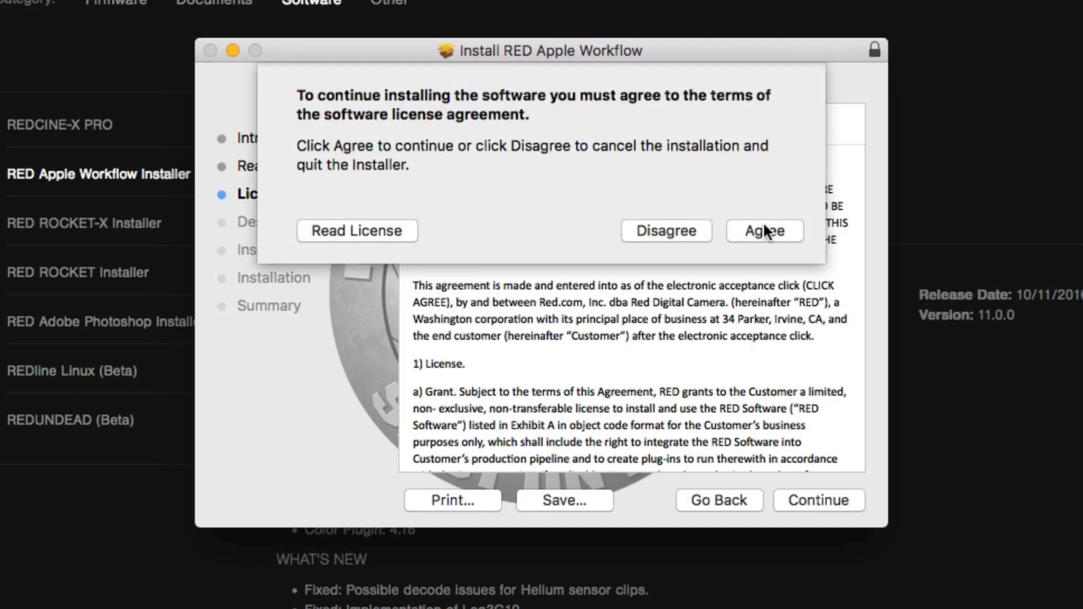
click(764, 230)
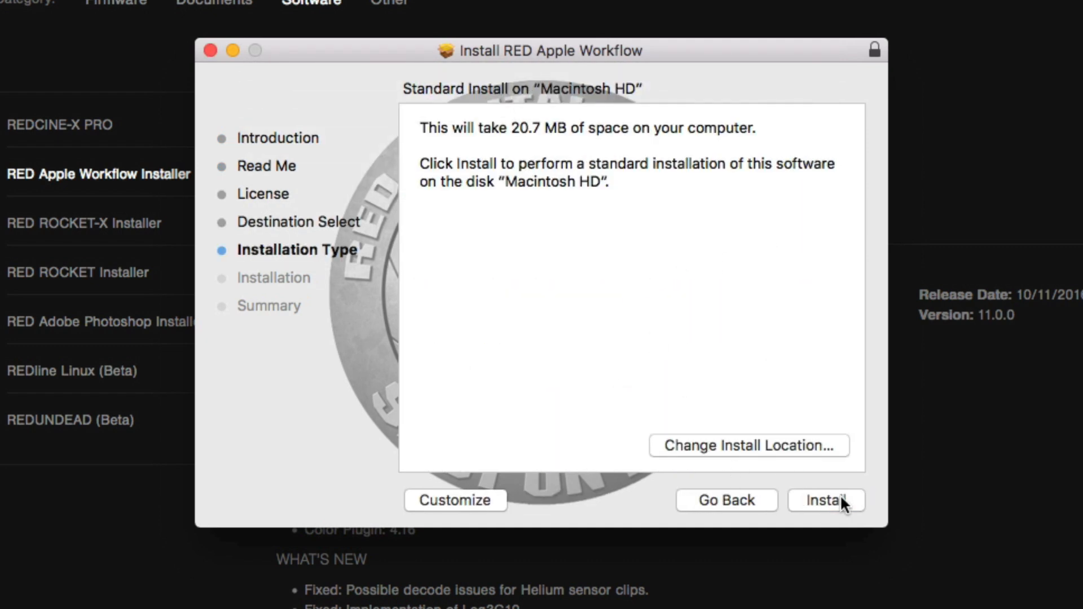
click(826, 500)
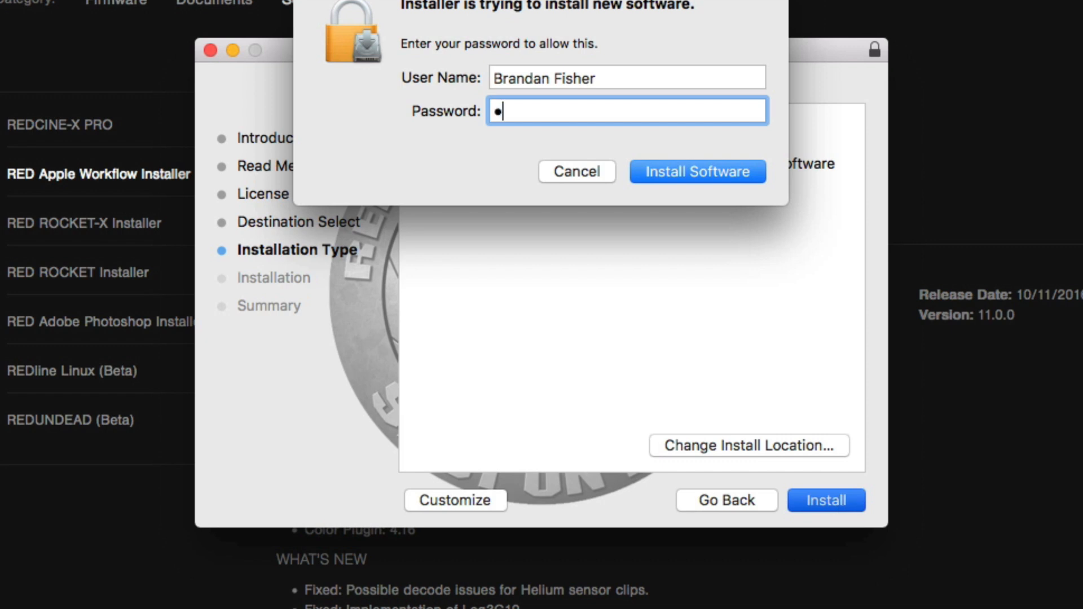
Step: Authorize installation despite the required restart, then restart the computer to finish
click(696, 170)
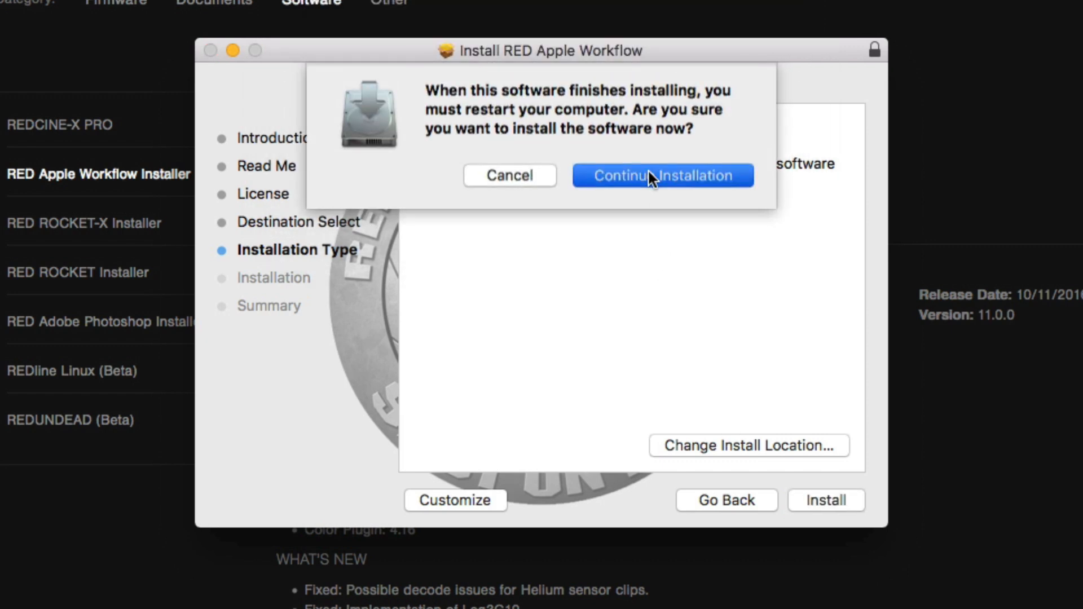
click(661, 175)
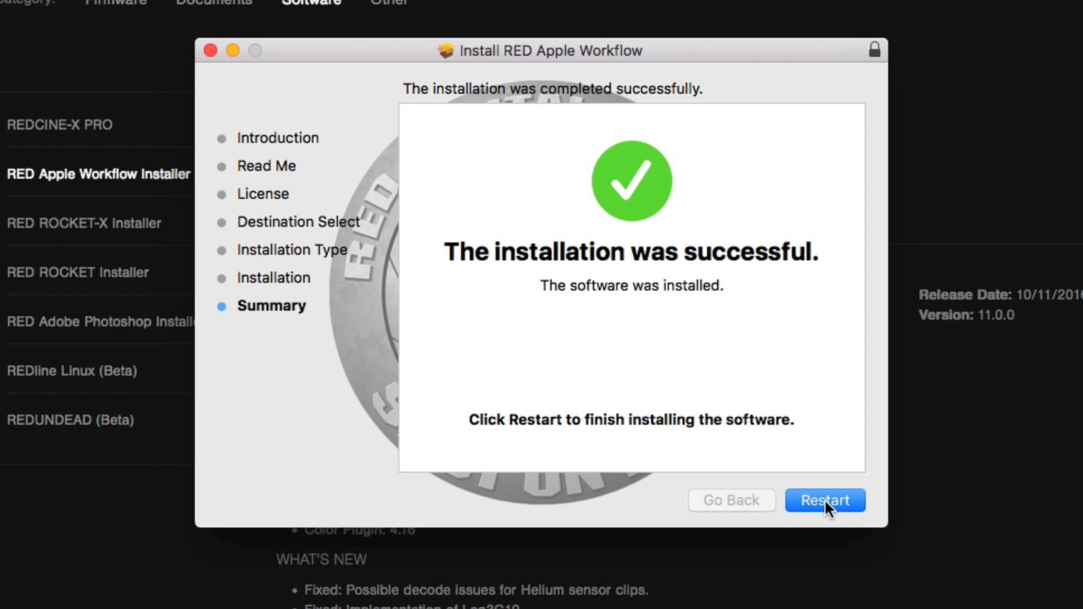
click(823, 500)
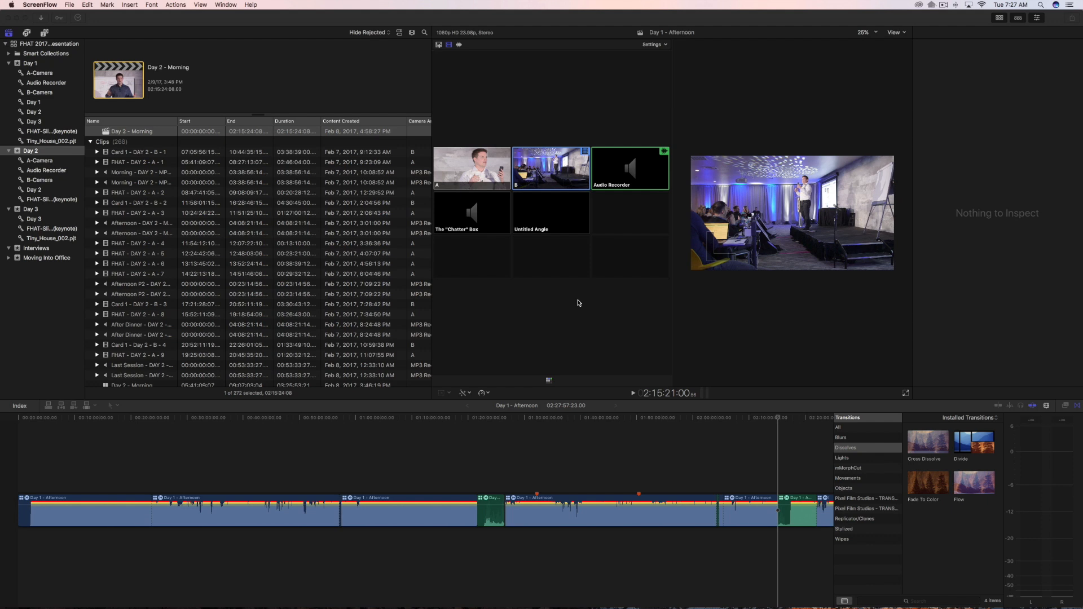
mouse_move(43, 75)
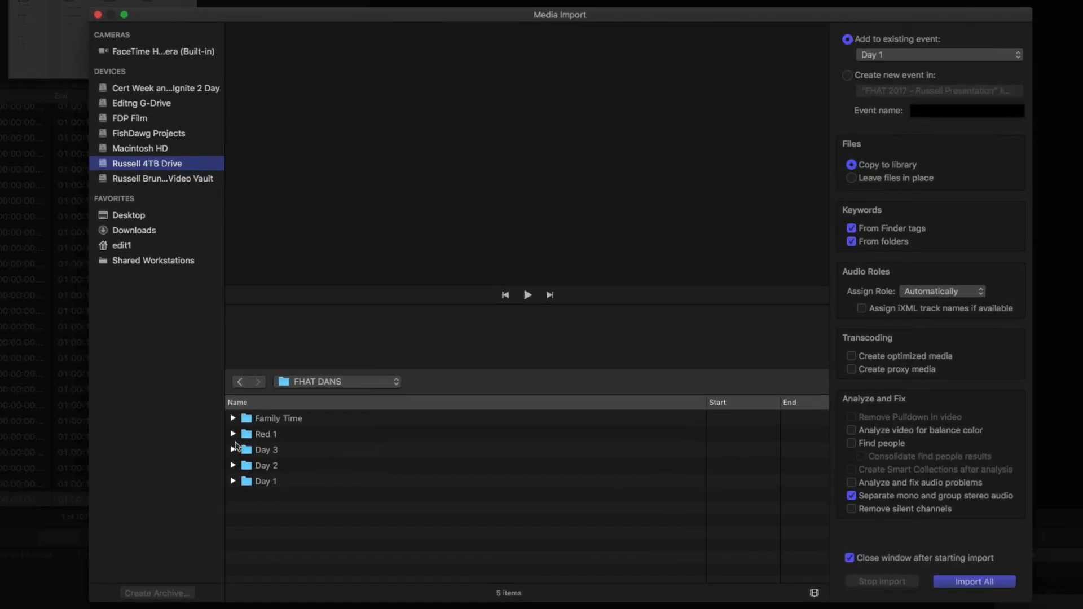
Step: Select Day 1 for import with keywords and Separate mono audio off, and import it
click(235, 482)
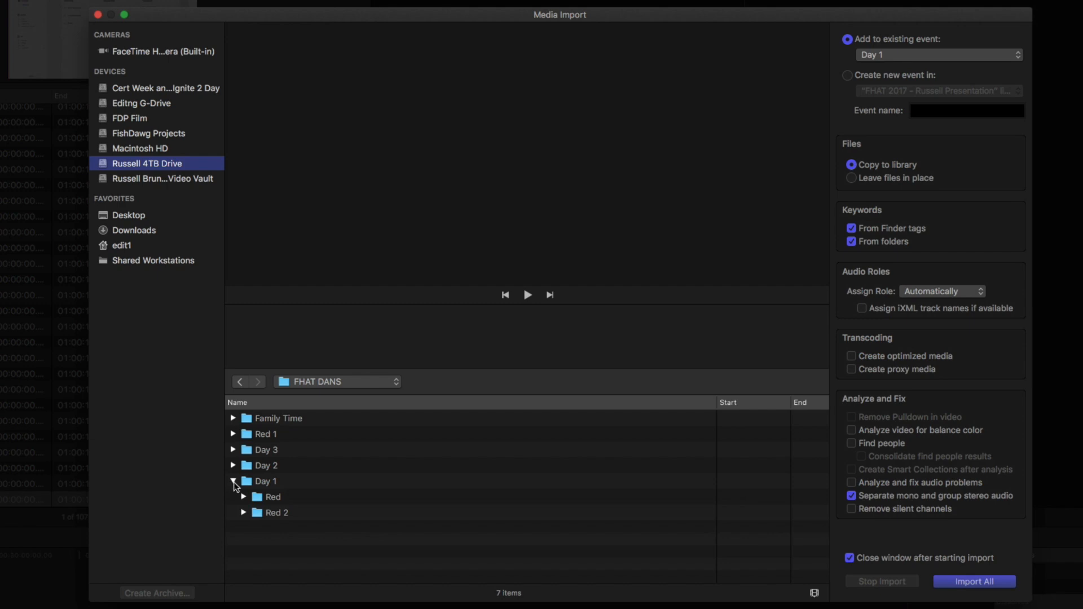
click(264, 480)
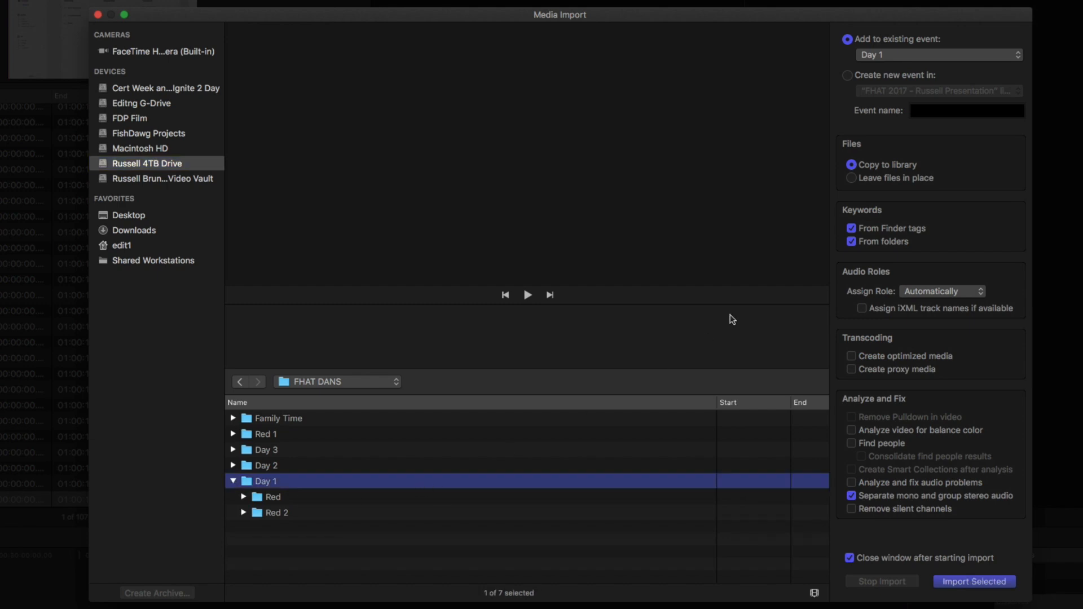
click(853, 228)
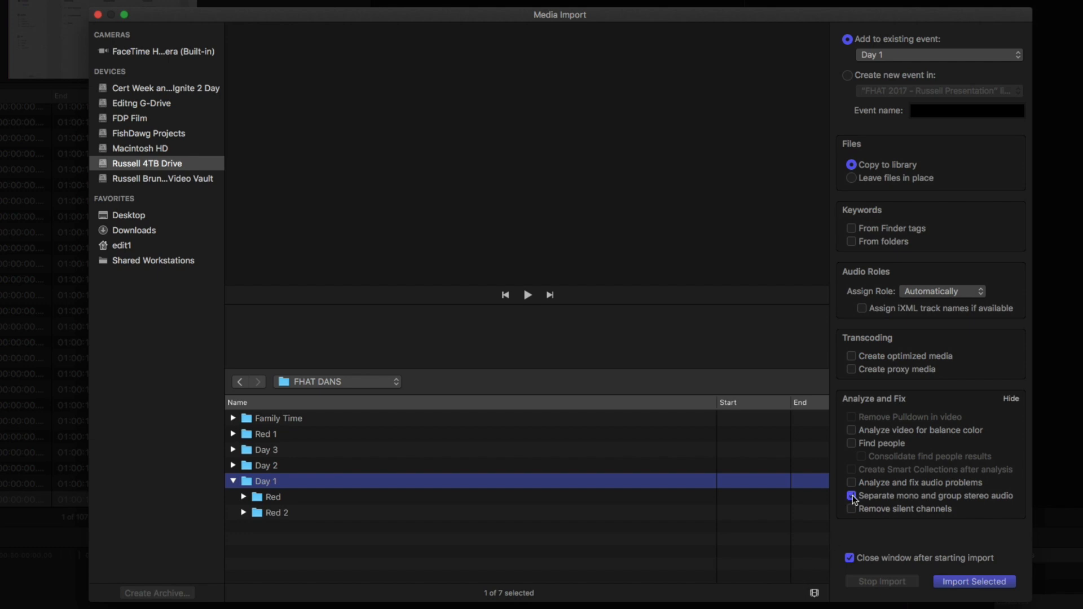
click(851, 497)
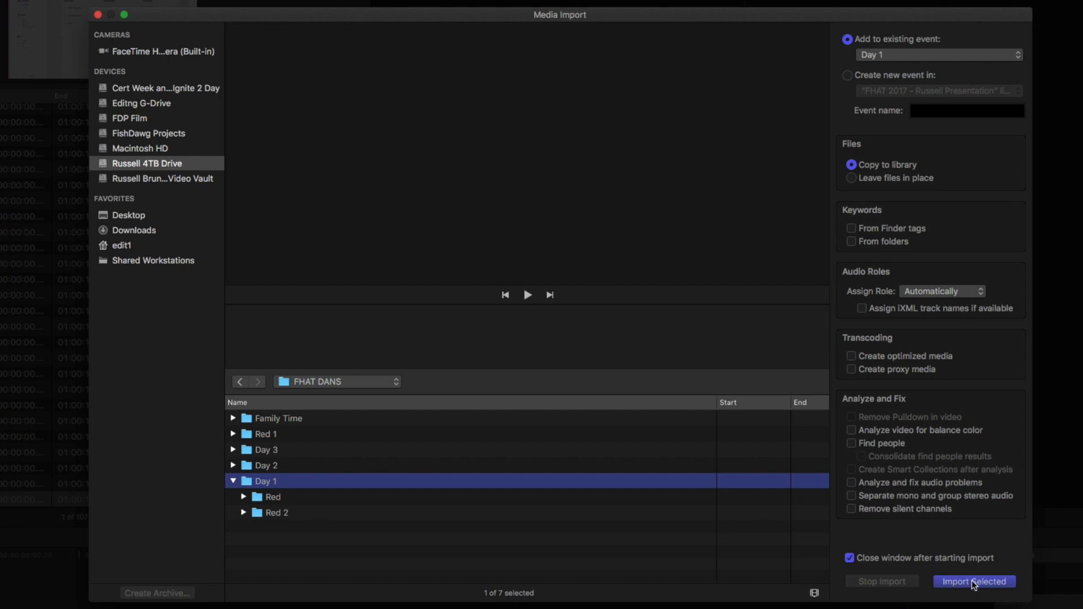
click(974, 582)
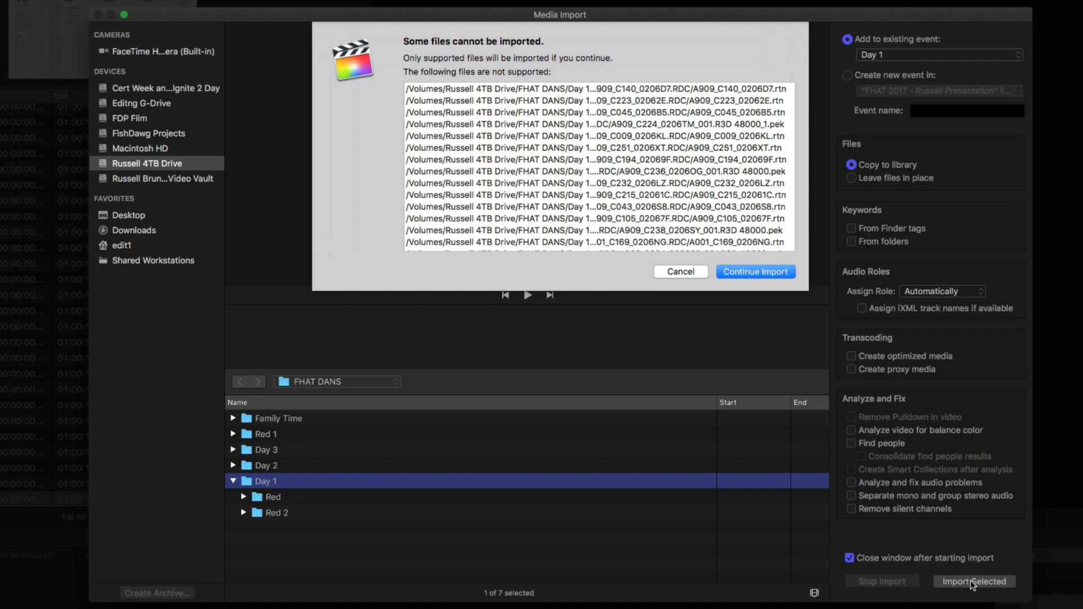
mouse_move(687, 190)
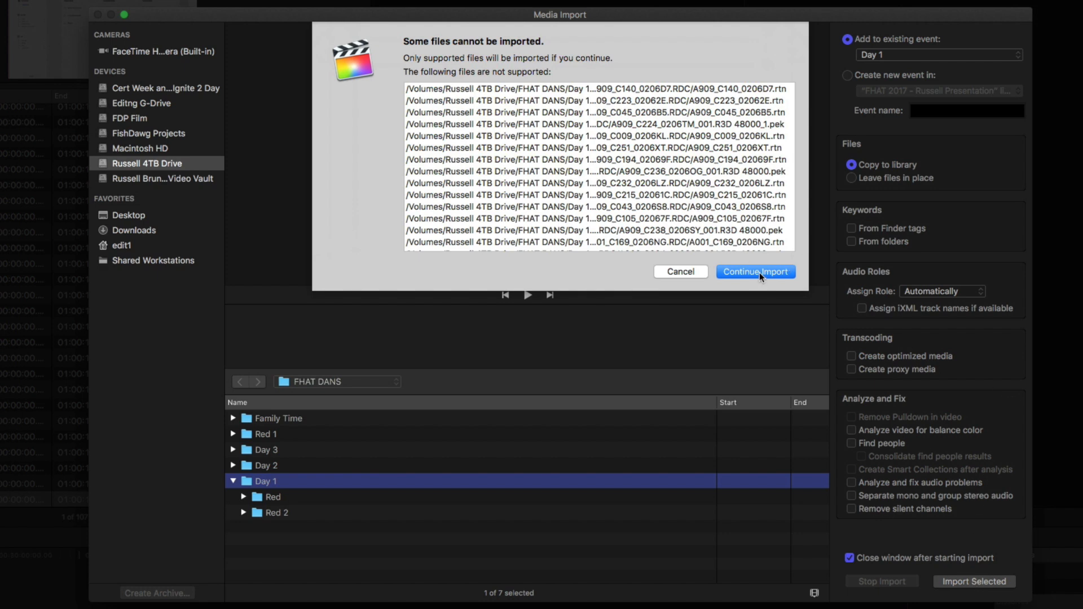
Step: Continue the import with only the supported files, skipping the rest
click(755, 272)
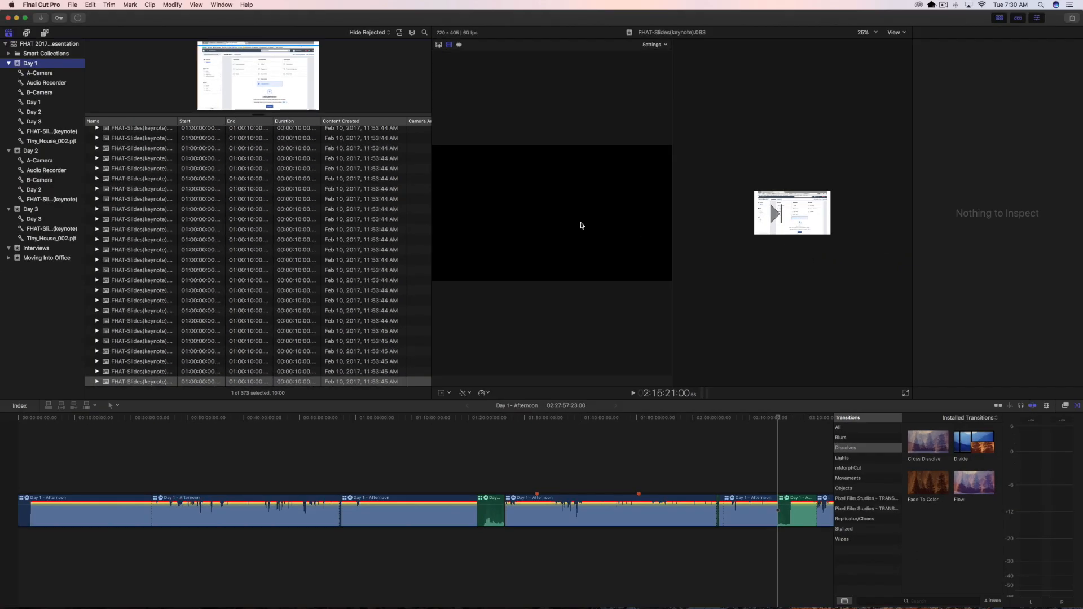
Step: Preview clips A909_C106, C109 and C110, then show A909_C110_0206B1's detailed metadata
scroll(down, 3)
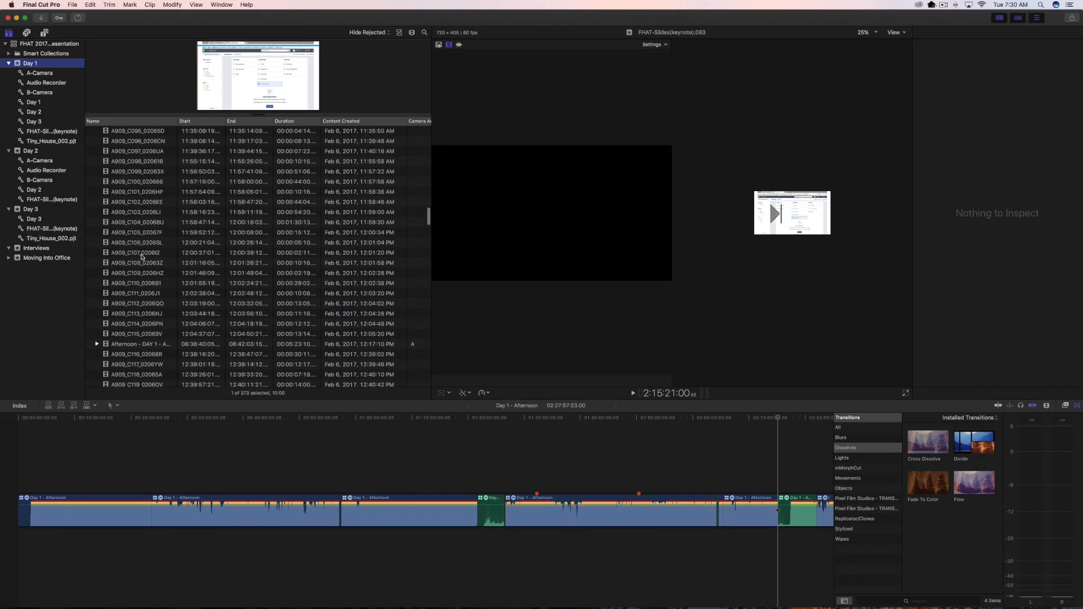
click(136, 243)
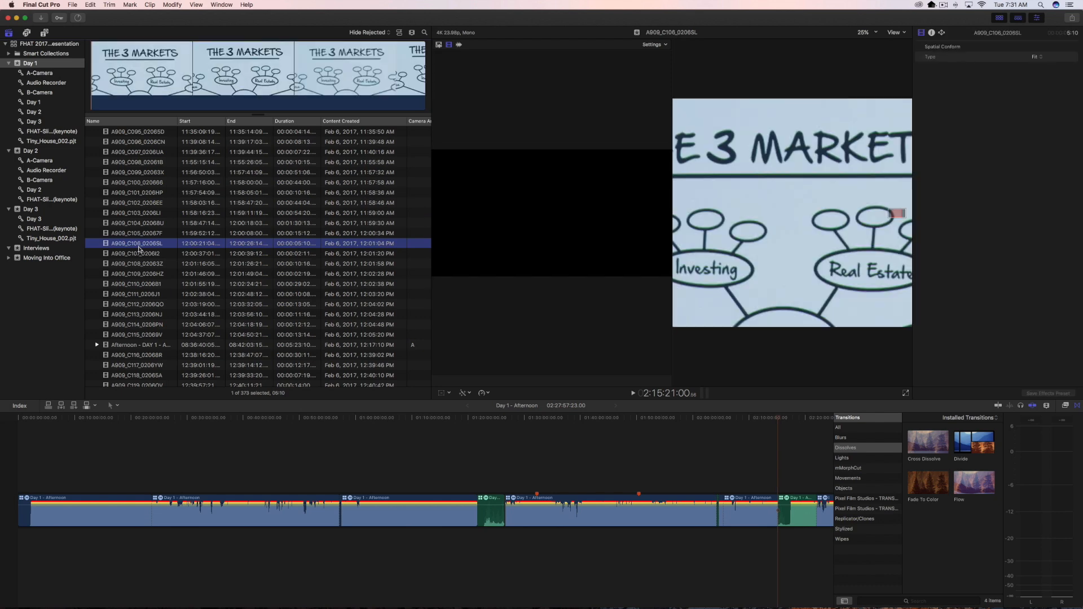
click(136, 273)
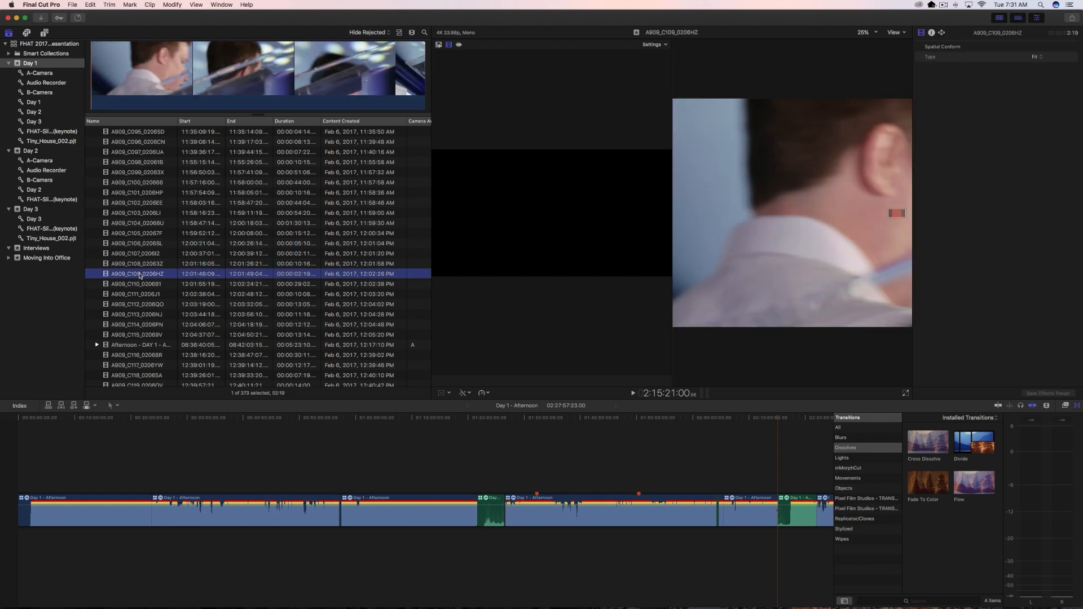
click(137, 285)
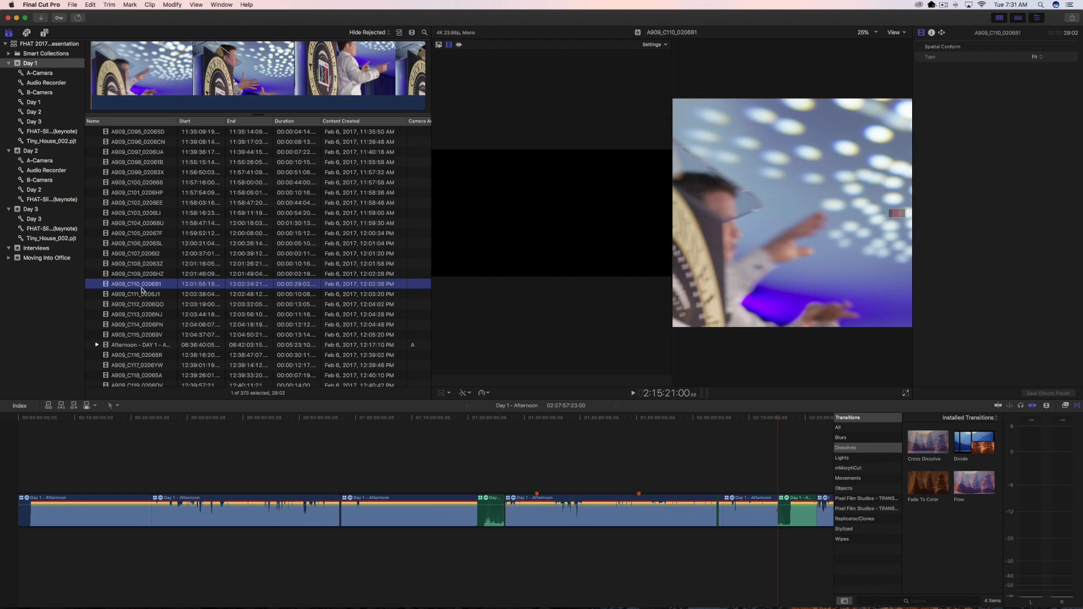
click(137, 294)
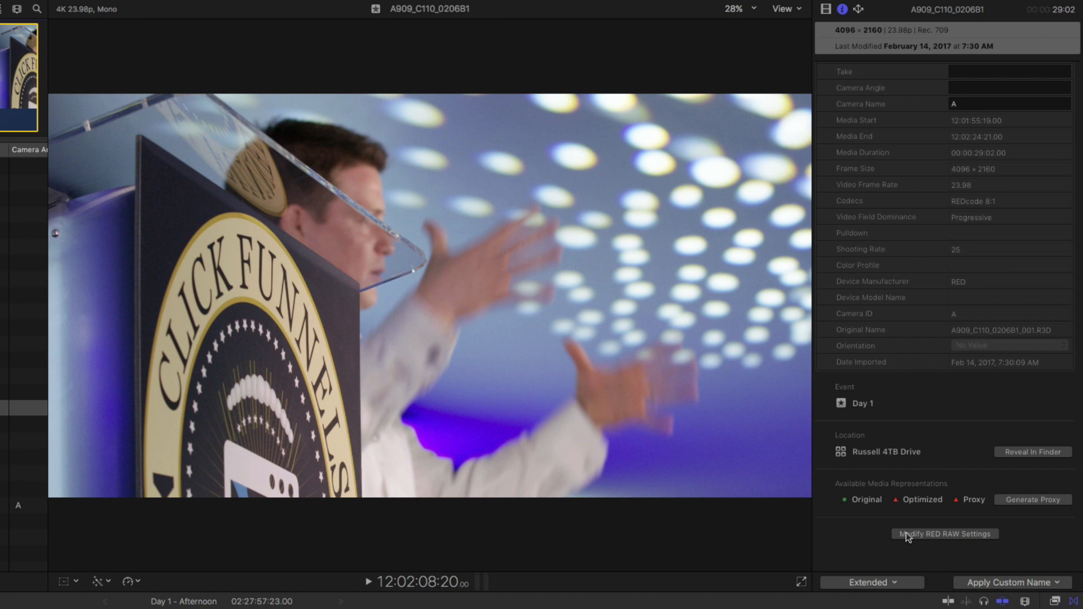
mouse_move(917, 540)
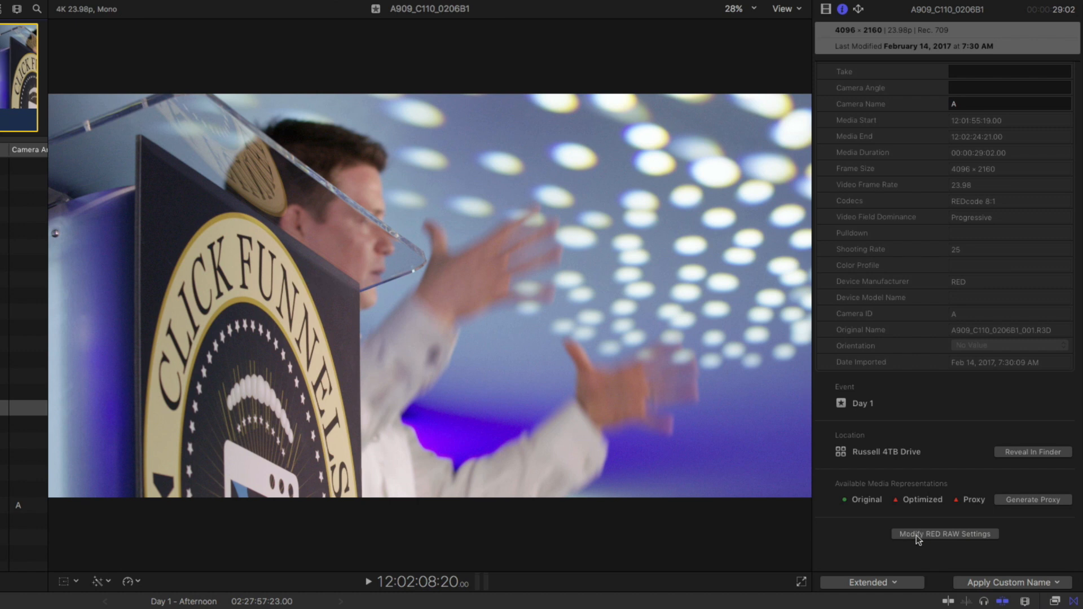
mouse_move(956, 541)
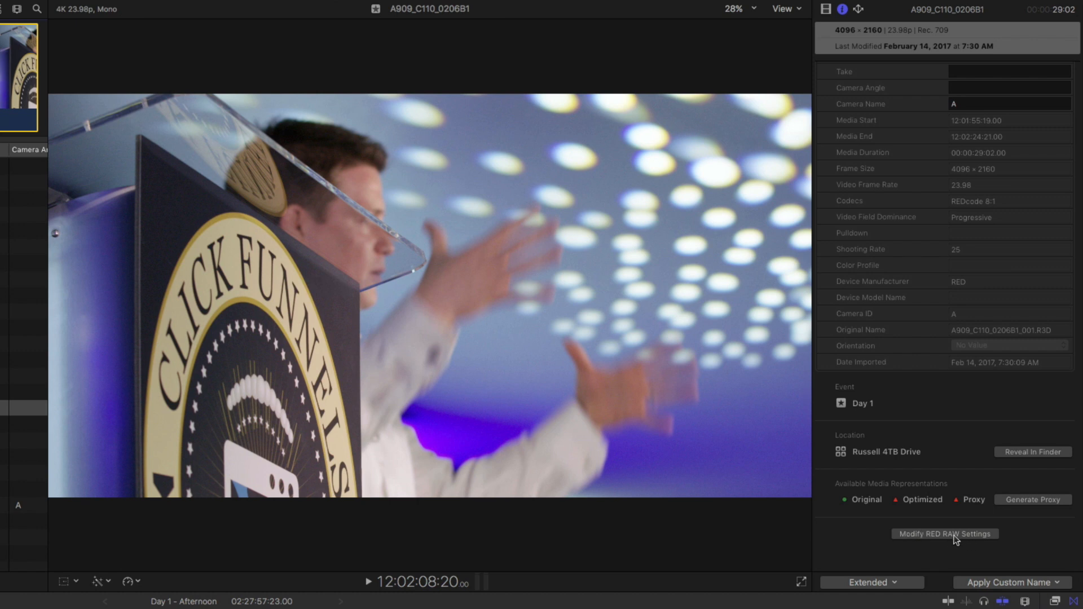